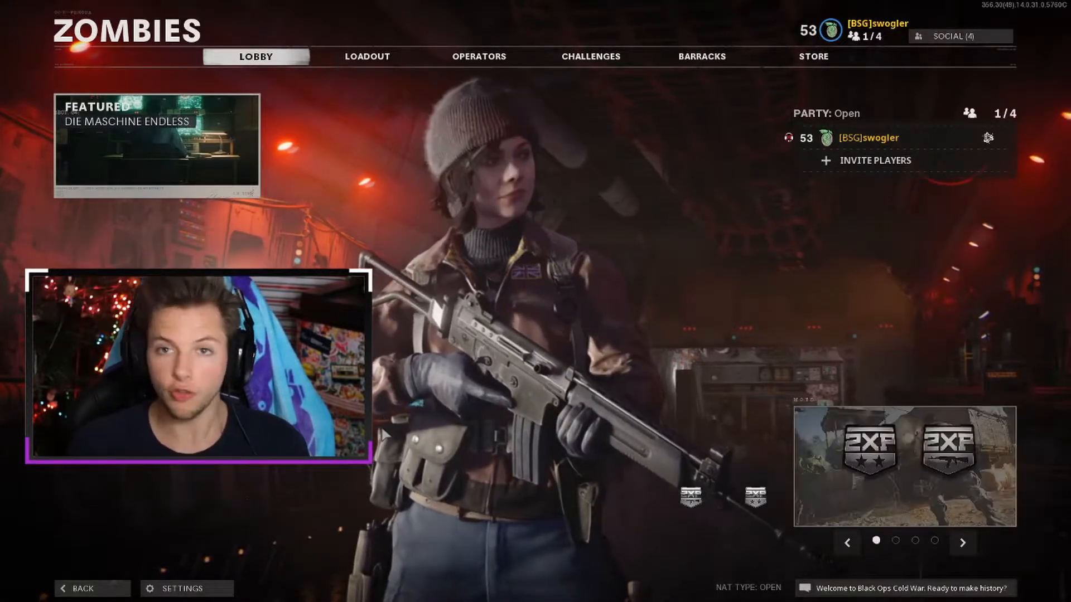
Open Black Ops Cold War's graphics settings, scrolled to the HD Game Textures & Models option.
click(181, 588)
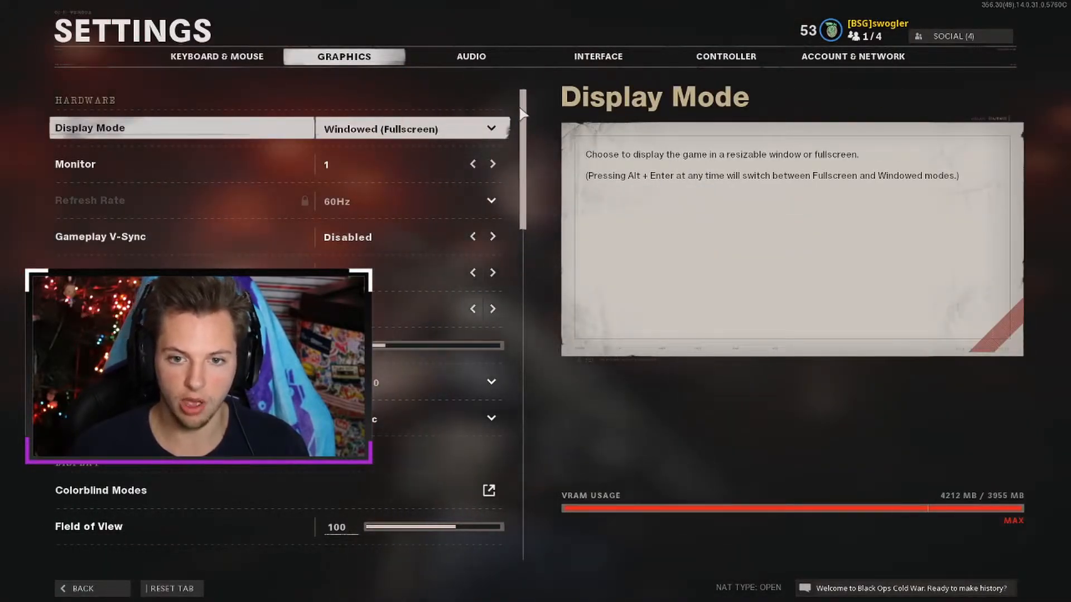
scroll(down, 3)
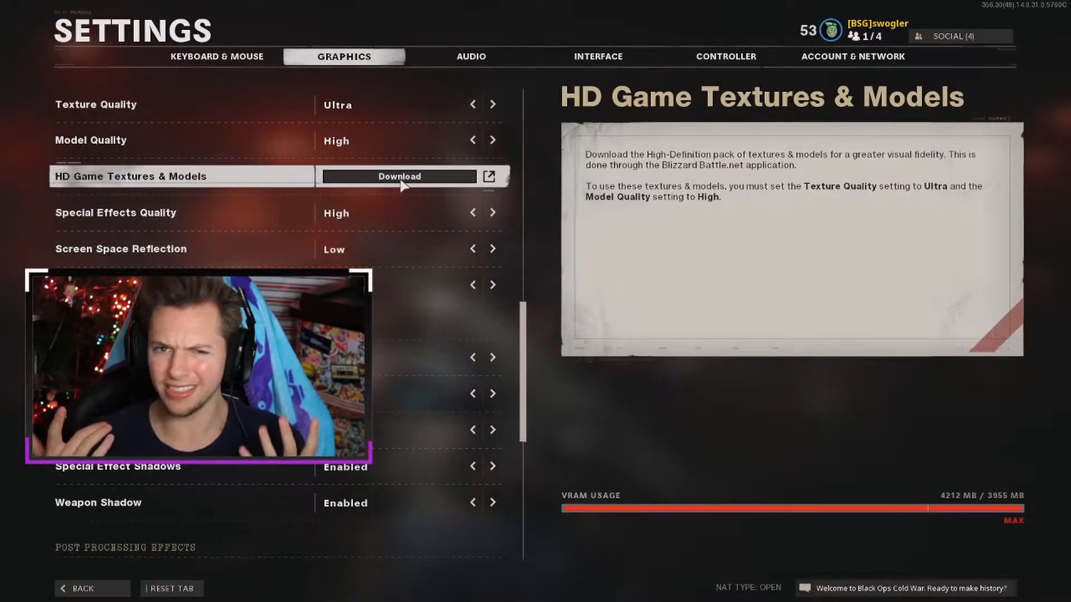
Request the HD textures download, then reach Black Ops Cold War's Game Settings page in Battle.net.
click(399, 177)
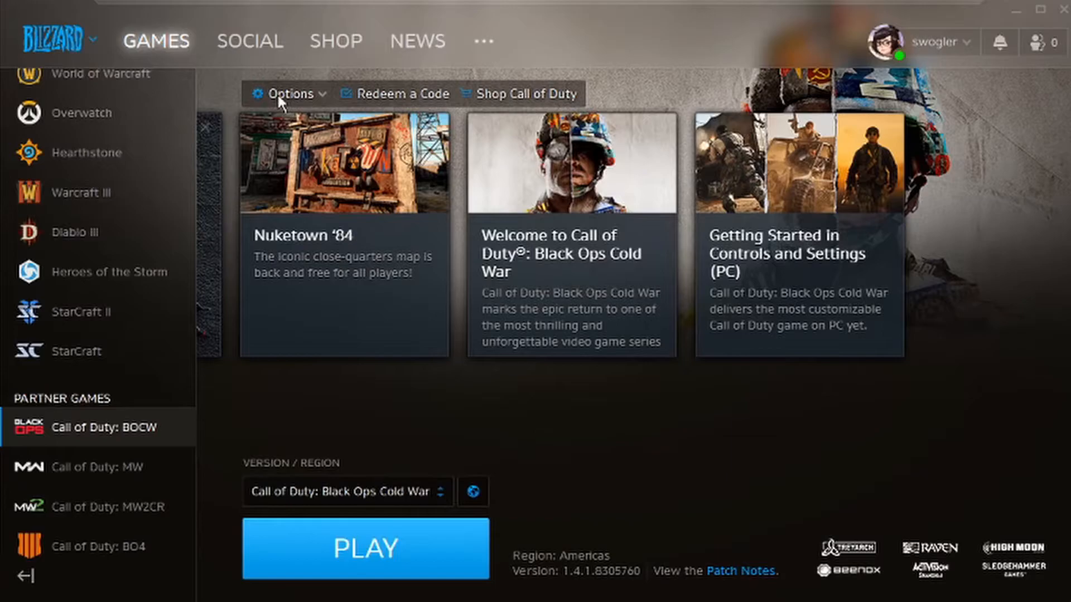
click(289, 94)
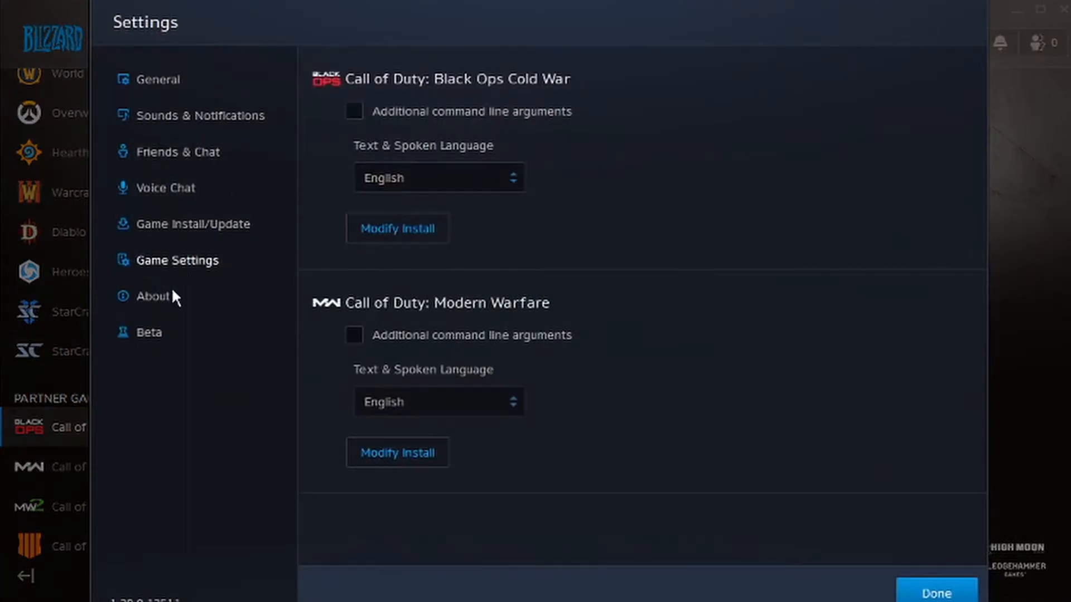
click(158, 79)
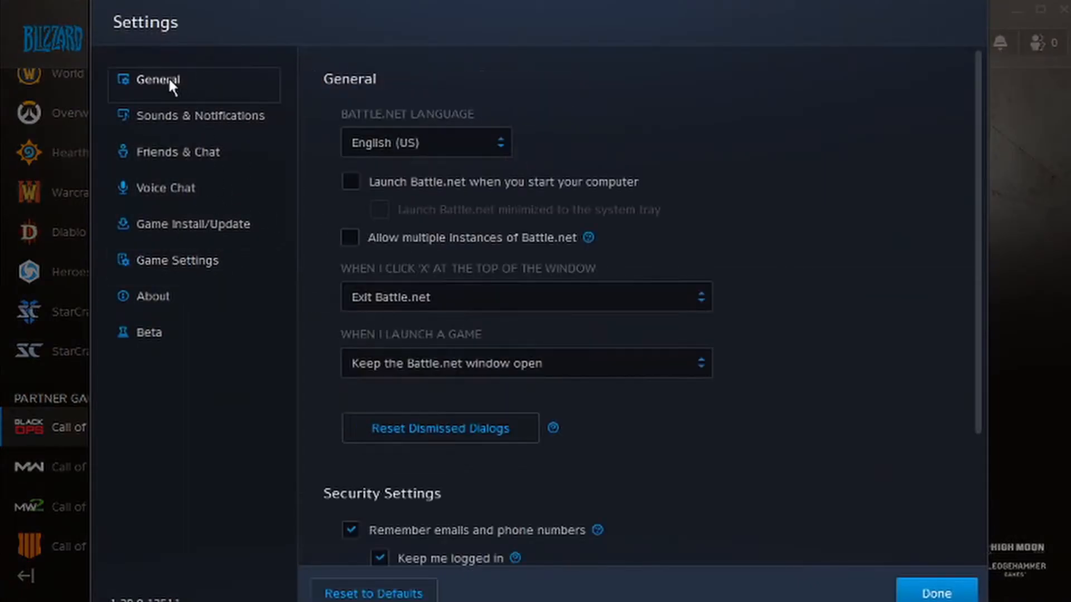
click(182, 260)
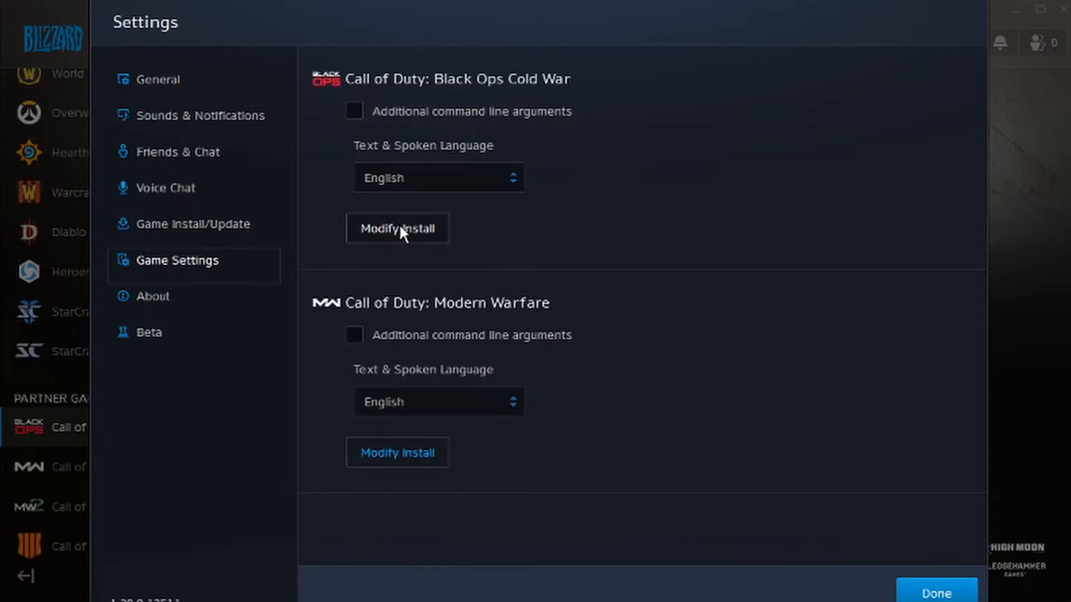
Add High-Resolution Assets to Black Ops Cold War's install, start the 43.52 GB update, and close Settings.
click(396, 229)
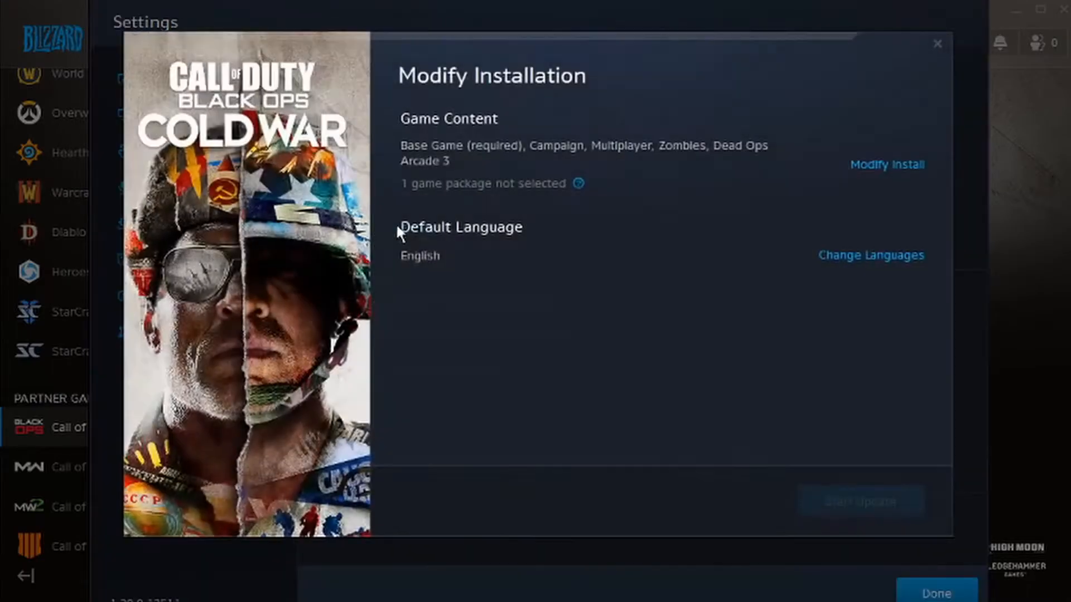
click(886, 164)
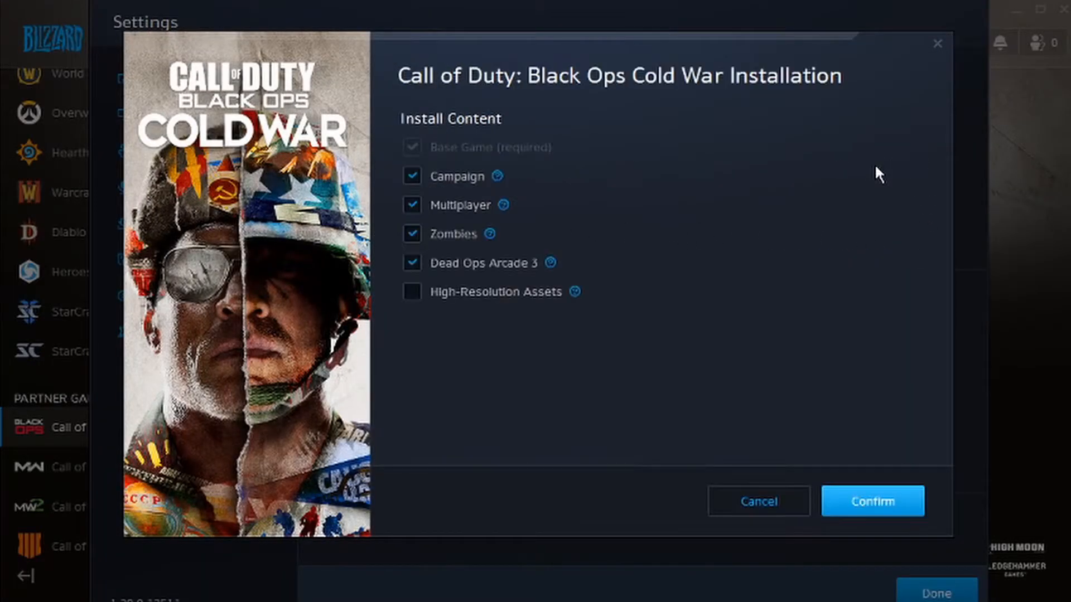
click(412, 292)
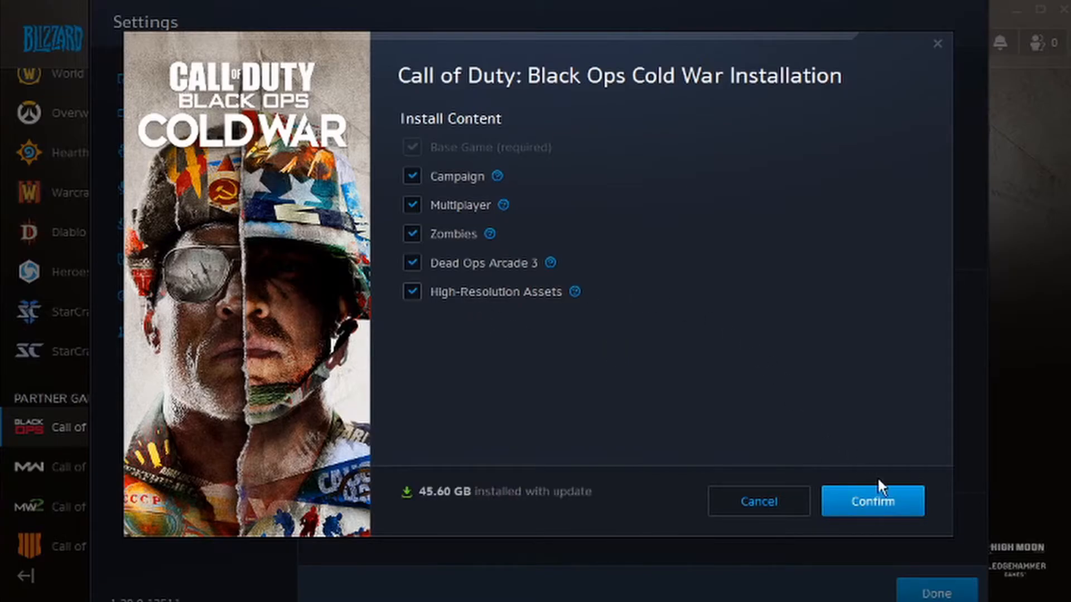
click(872, 501)
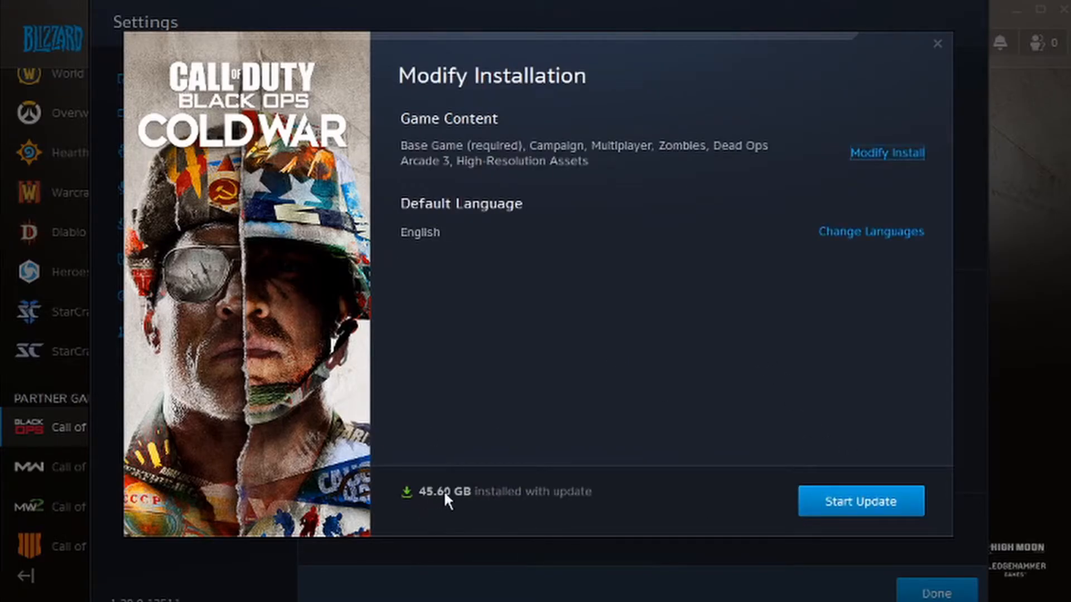
mouse_move(599, 452)
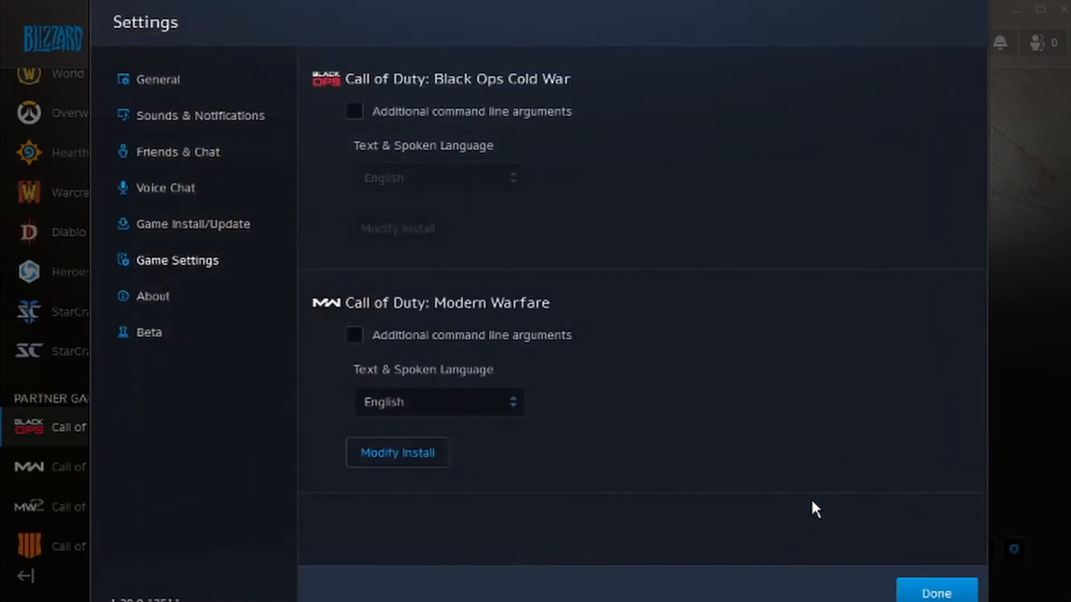
click(937, 591)
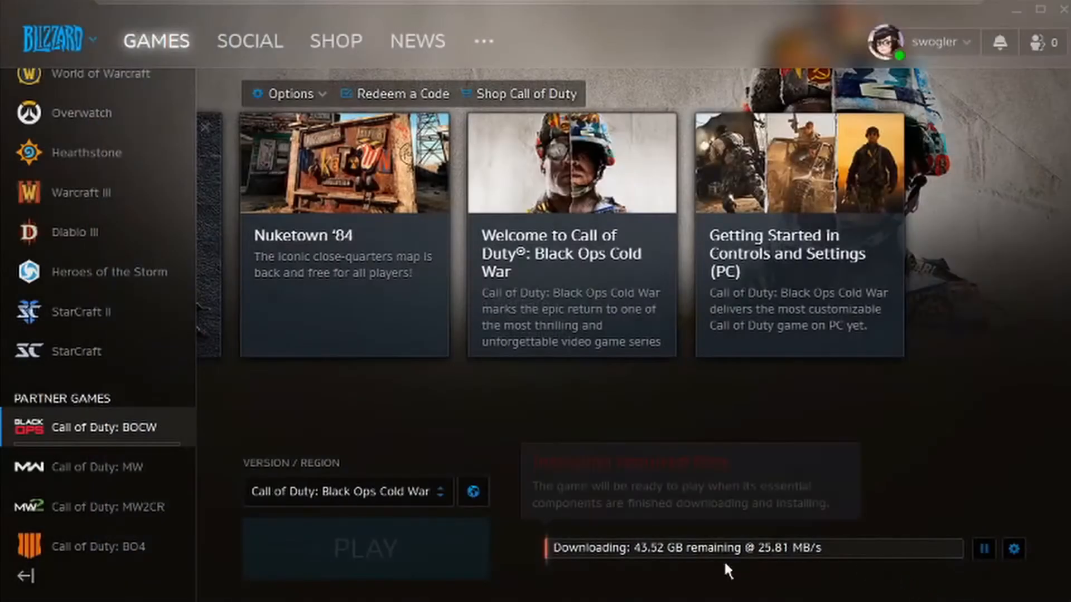